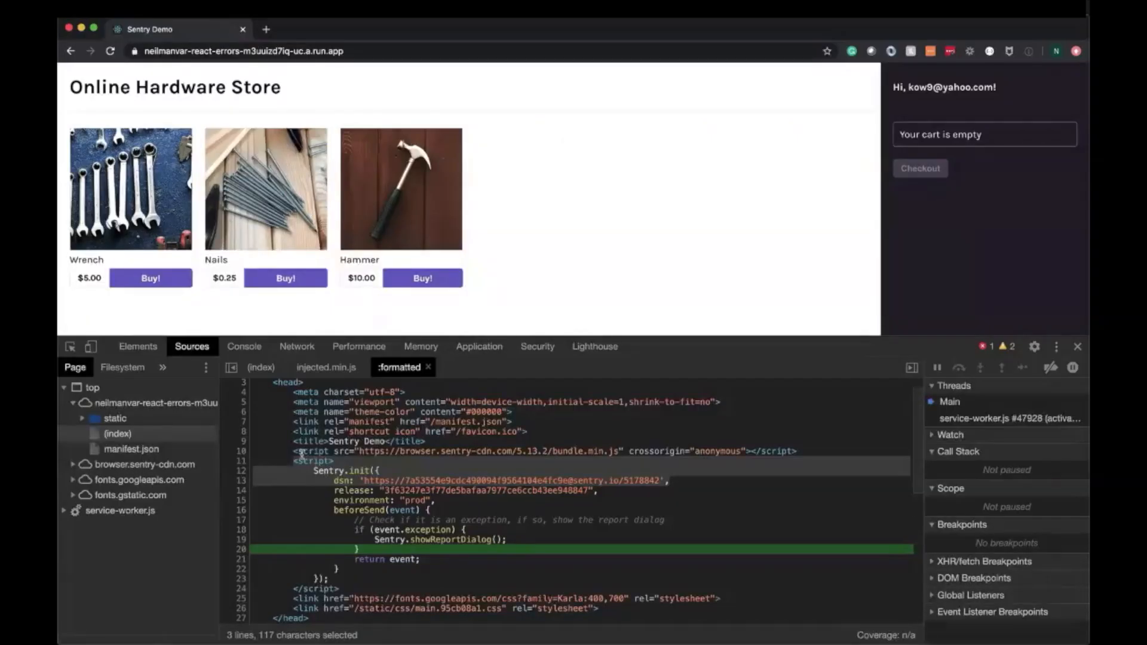
Highlight the Sentry initialisation code and part of the DSN value in the demo source.
{"action": "left_click_drag", "start_coordinate": [301, 450], "coordinate": [788, 451]}
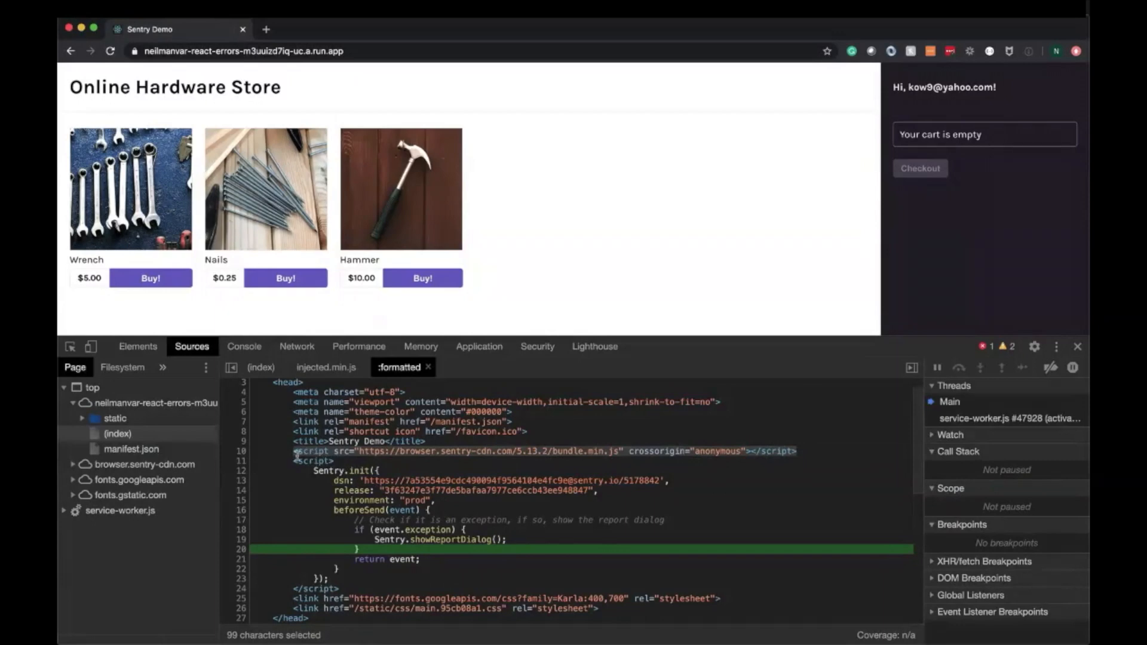
{"action": "scroll", "scroll_direction": "down", "scroll_amount": 3}
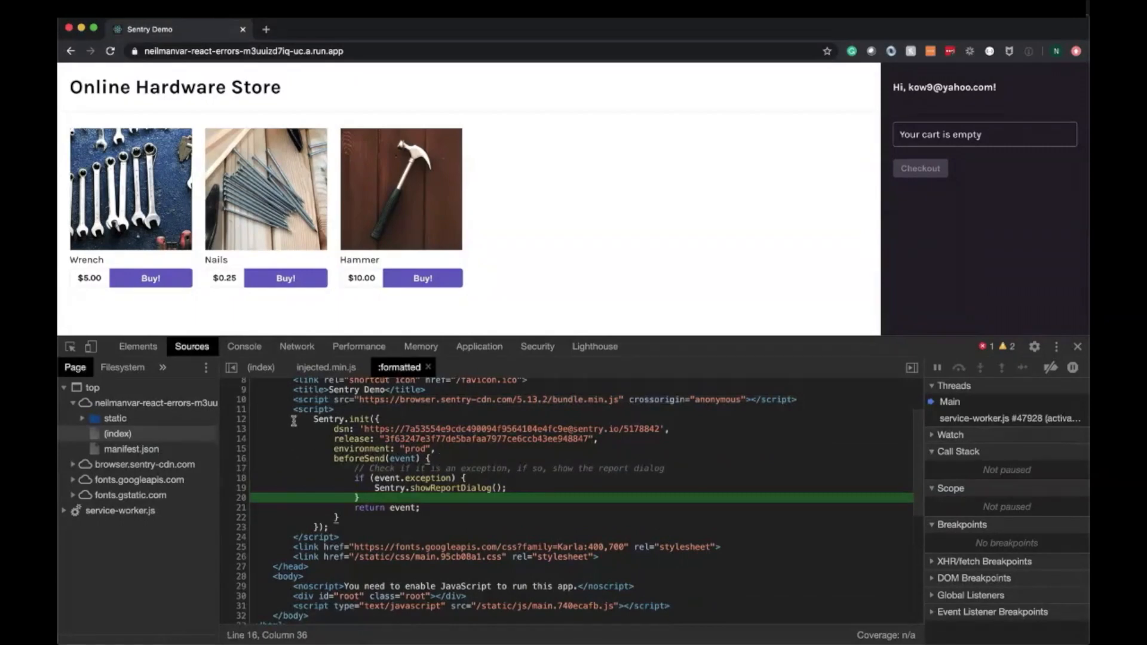
{"action": "left_click_drag", "start_coordinate": [310, 409], "coordinate": [392, 420]}
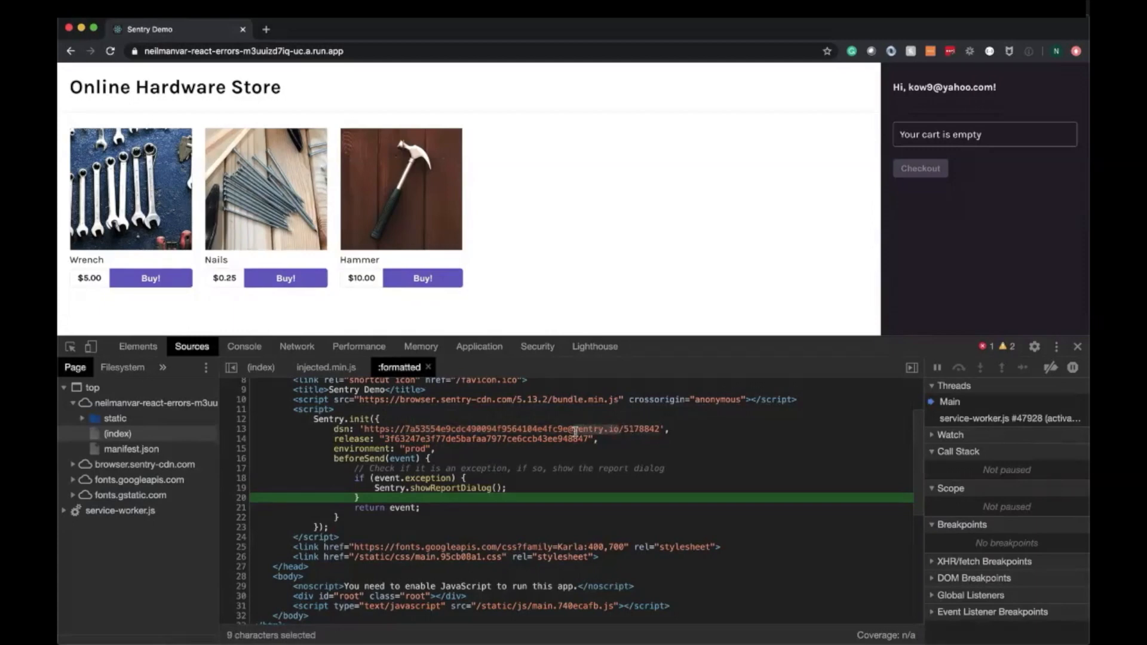
Add nails to the cart twice, then switch over to Slack.
{"action": "left_click", "coordinate": [286, 278]}
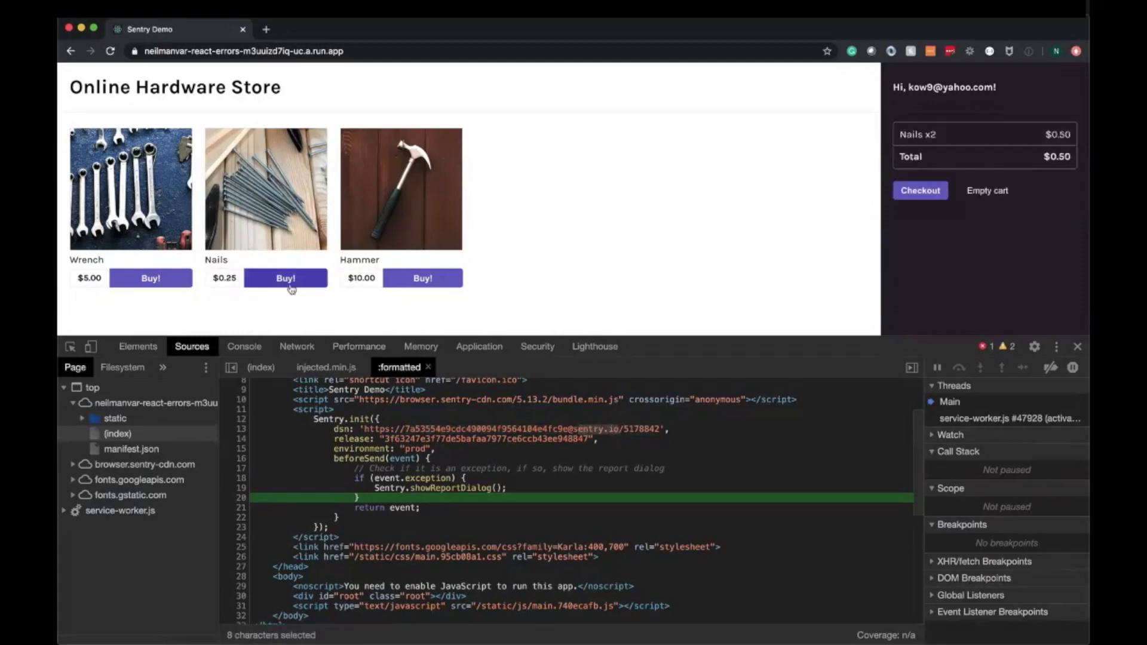
{"action": "left_click", "coordinate": [285, 278]}
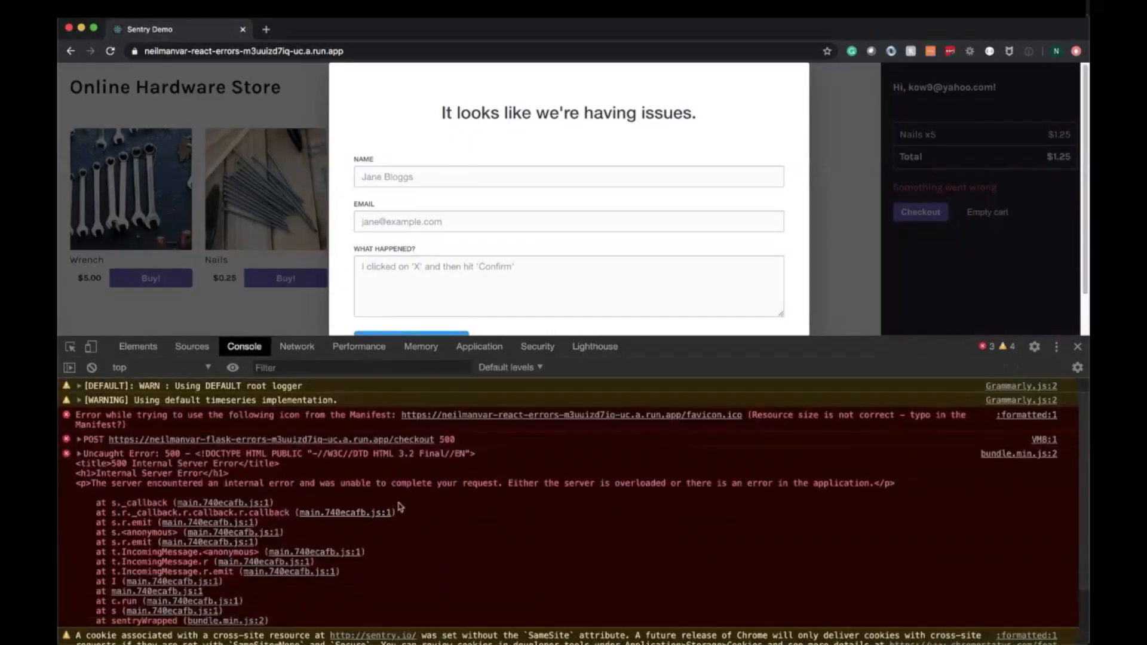
{"action": "type", "text": "slack"}
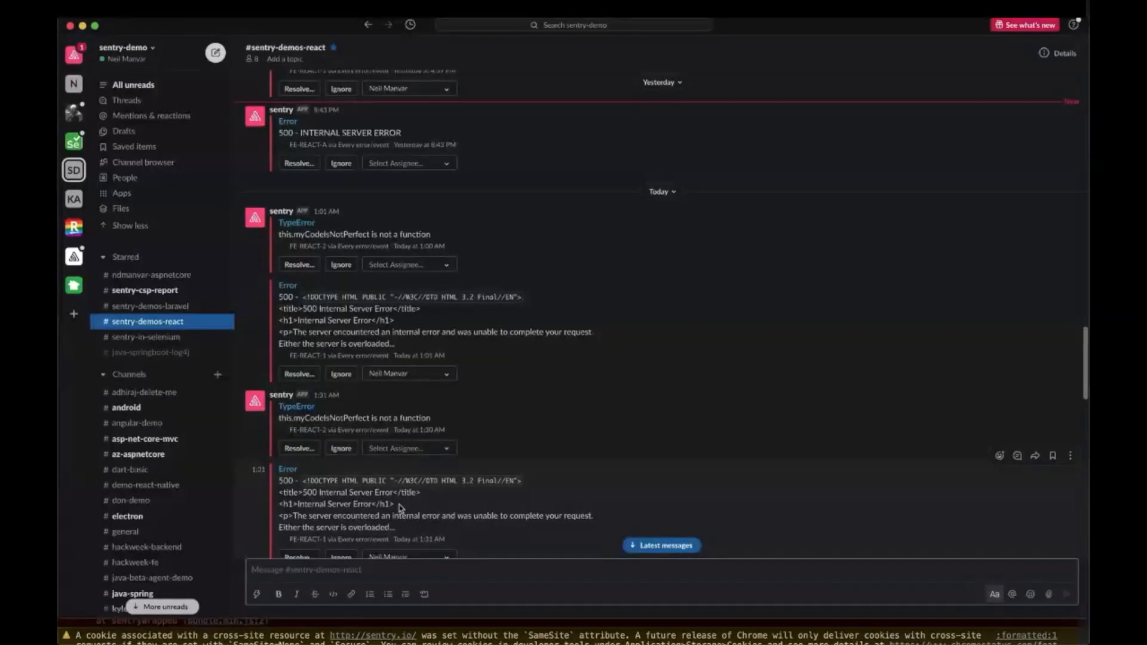
{"action": "mouse_move", "coordinate": [645, 555]}
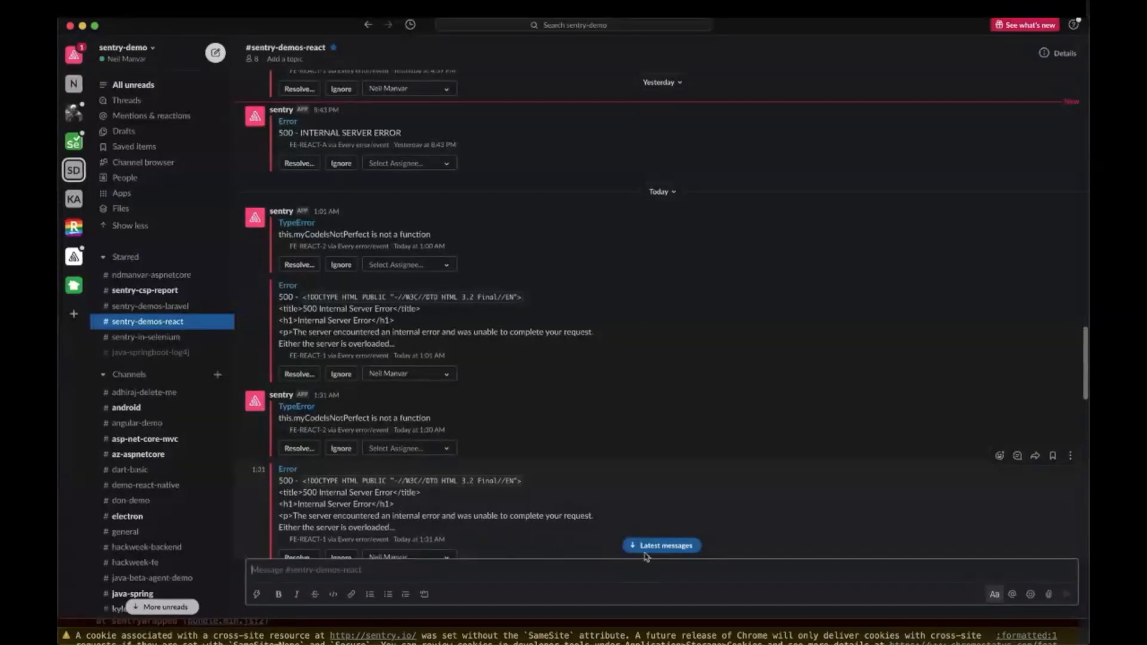
Jump to the latest #sentry-demos-react messages and reach the newest 500 error alert.
{"action": "left_click", "coordinate": [660, 545]}
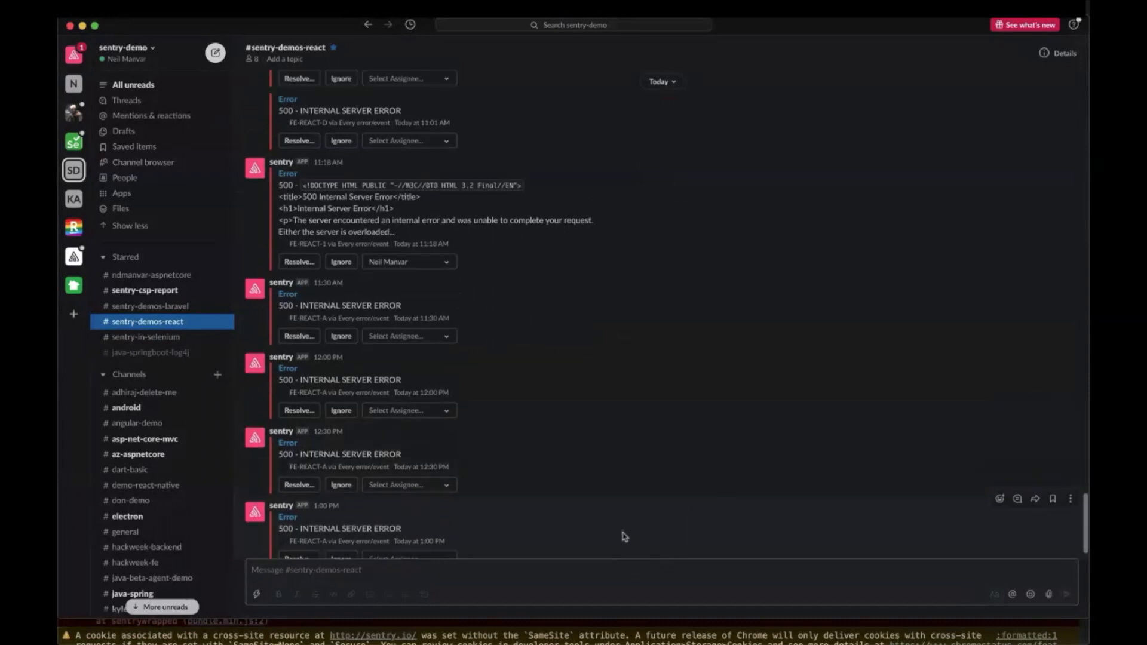
{"action": "scroll", "scroll_direction": "down", "scroll_amount": 3}
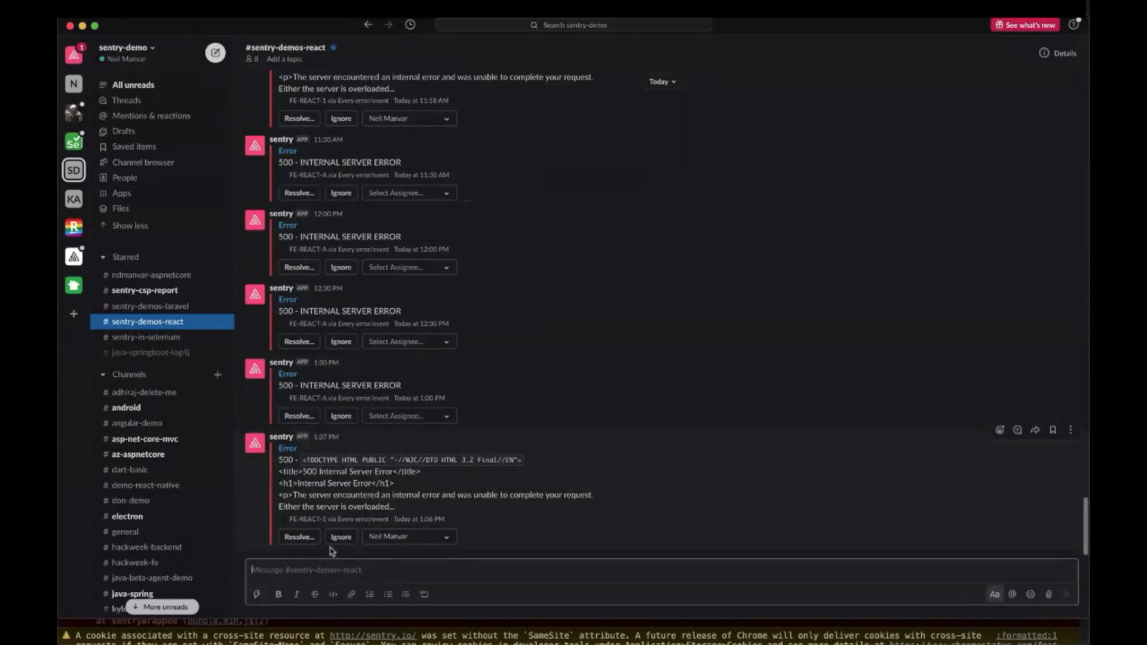
{"action": "type", "text": "looks like som"}
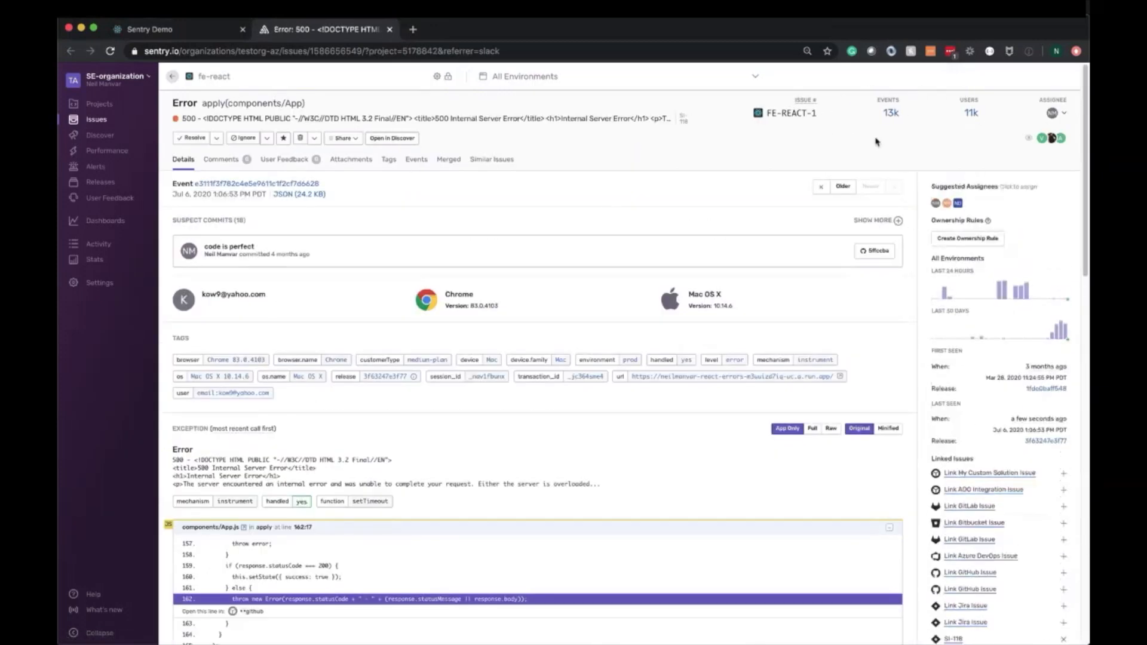
{"action": "mouse_move", "coordinate": [990, 127]}
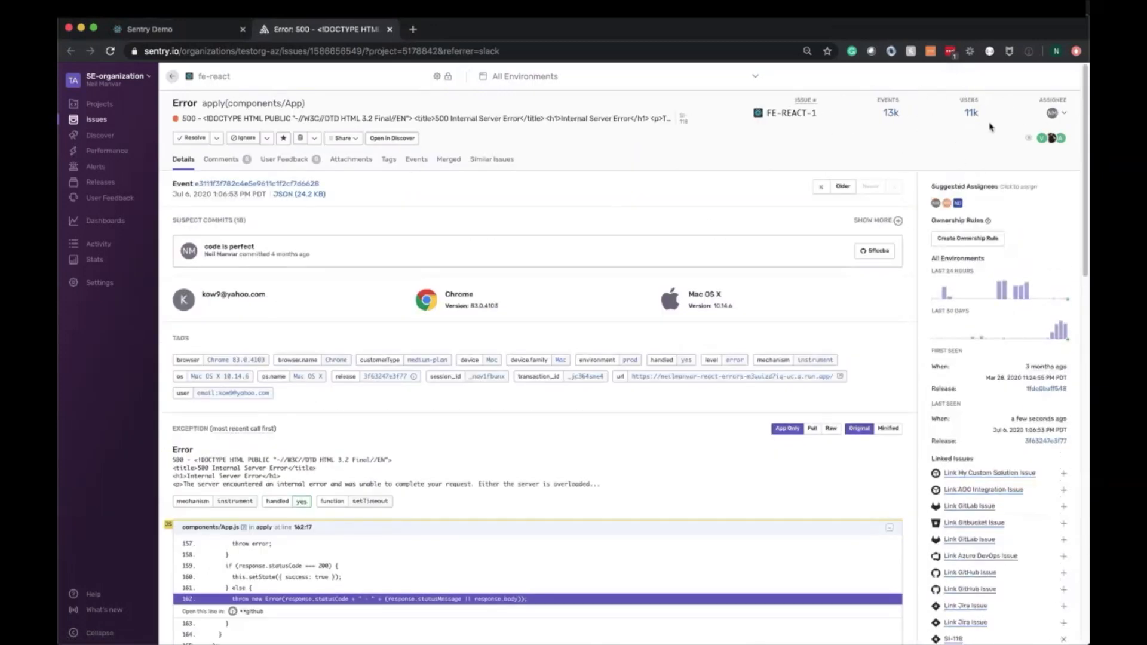
Scroll the FE-REACT-1 issue toward its exception details.
{"action": "scroll", "scroll_direction": "down", "scroll_amount": 3}
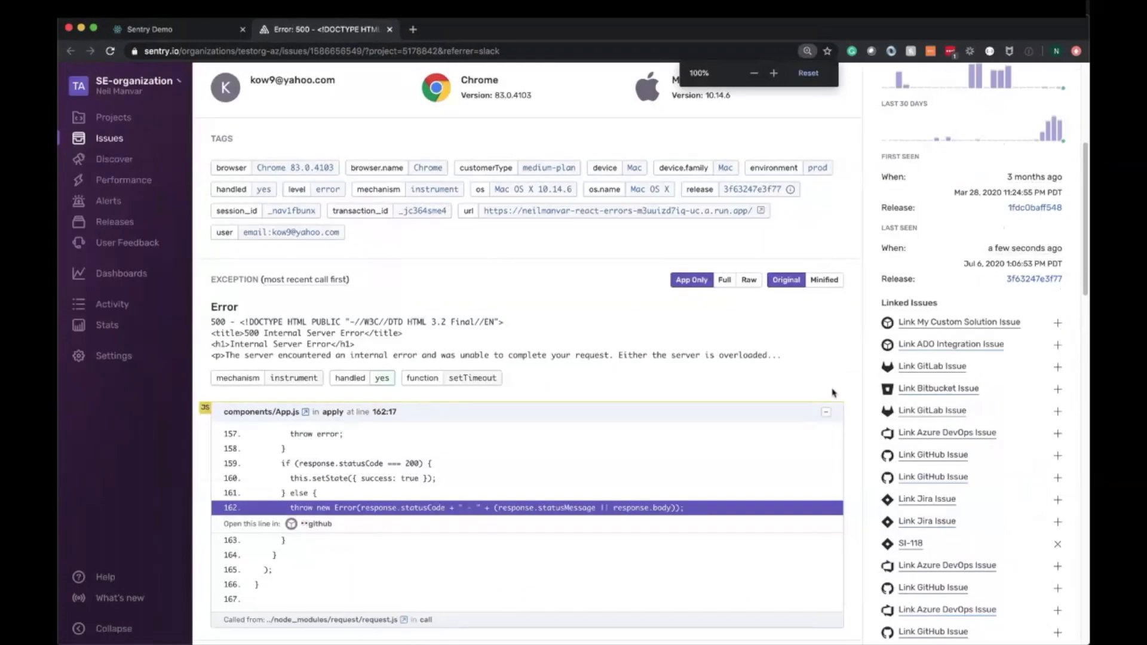
Scroll to the Exception section with the App.js and request.js stack frames.
{"action": "scroll", "scroll_direction": "down", "scroll_amount": 3}
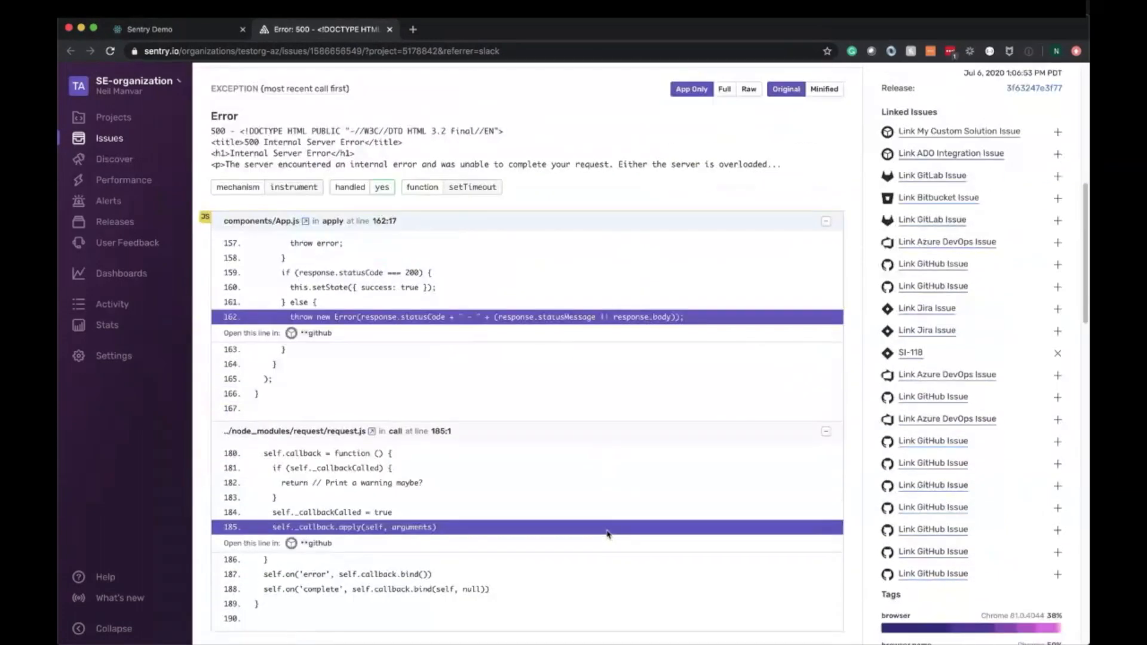
{"action": "scroll", "scroll_direction": "down", "scroll_amount": 3}
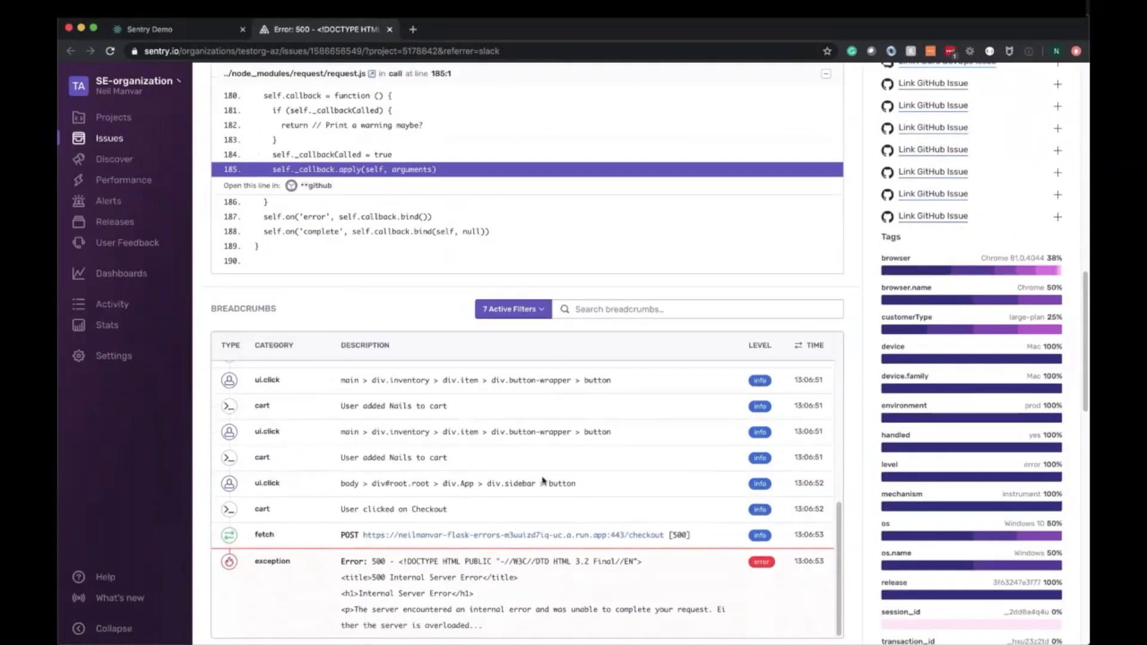
Highlight the sidebar button click breadcrumb and the exception breadcrumb's 500 error message.
{"action": "double_click", "coordinate": [531, 483]}
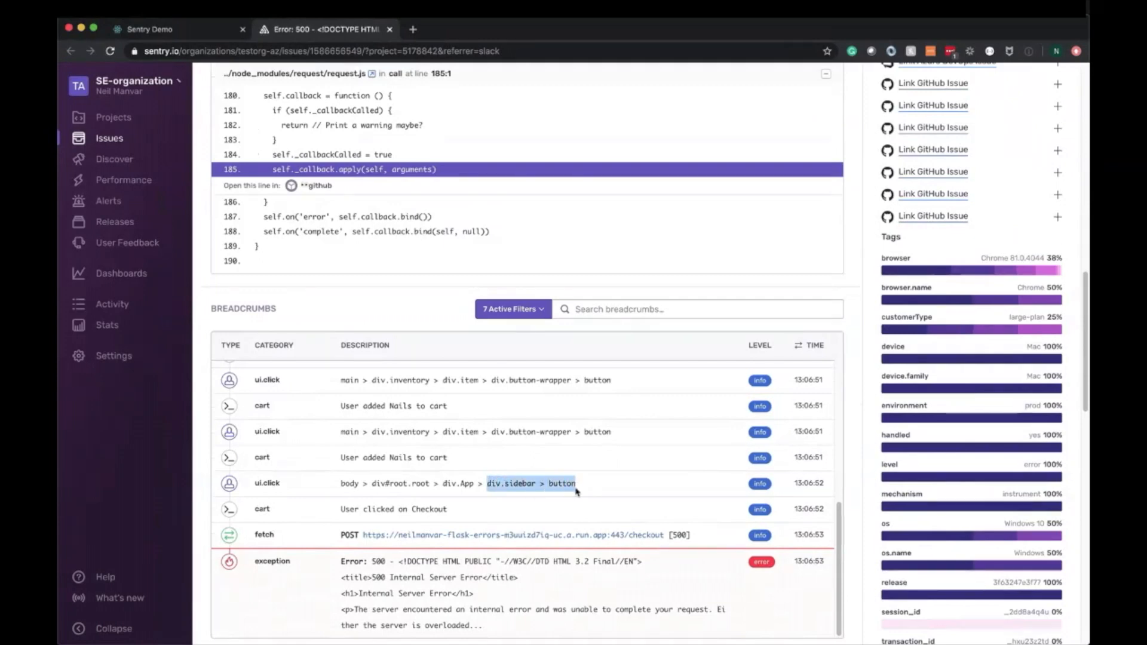
{"action": "scroll", "scroll_direction": "down", "scroll_amount": 3}
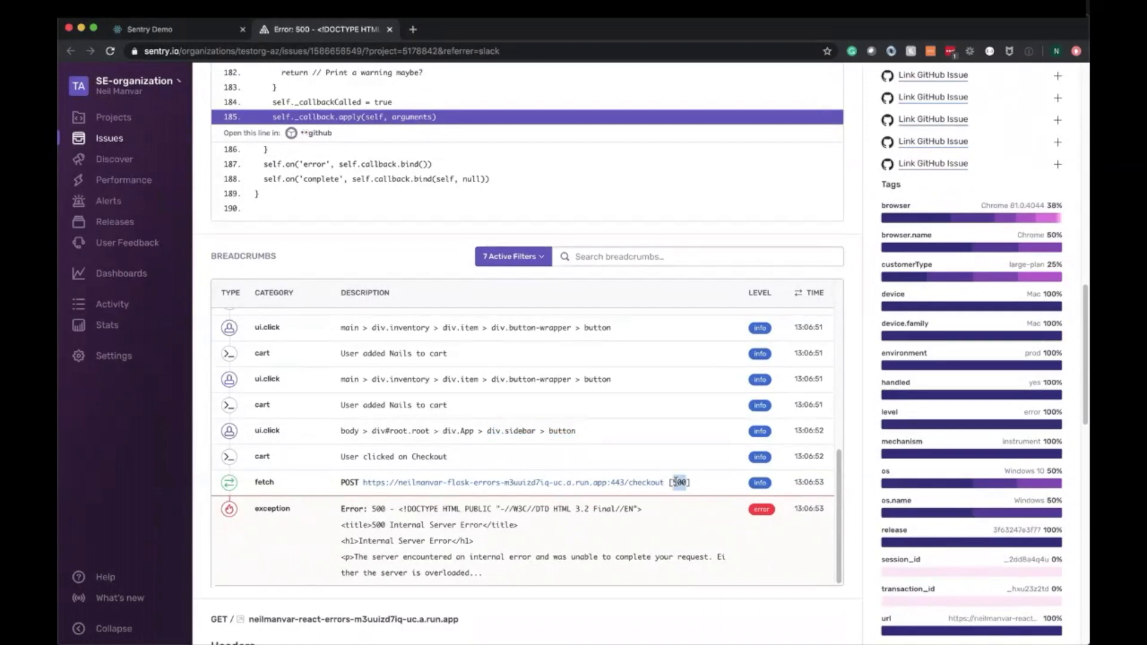
{"action": "left_click_drag", "start_coordinate": [344, 509], "coordinate": [482, 572]}
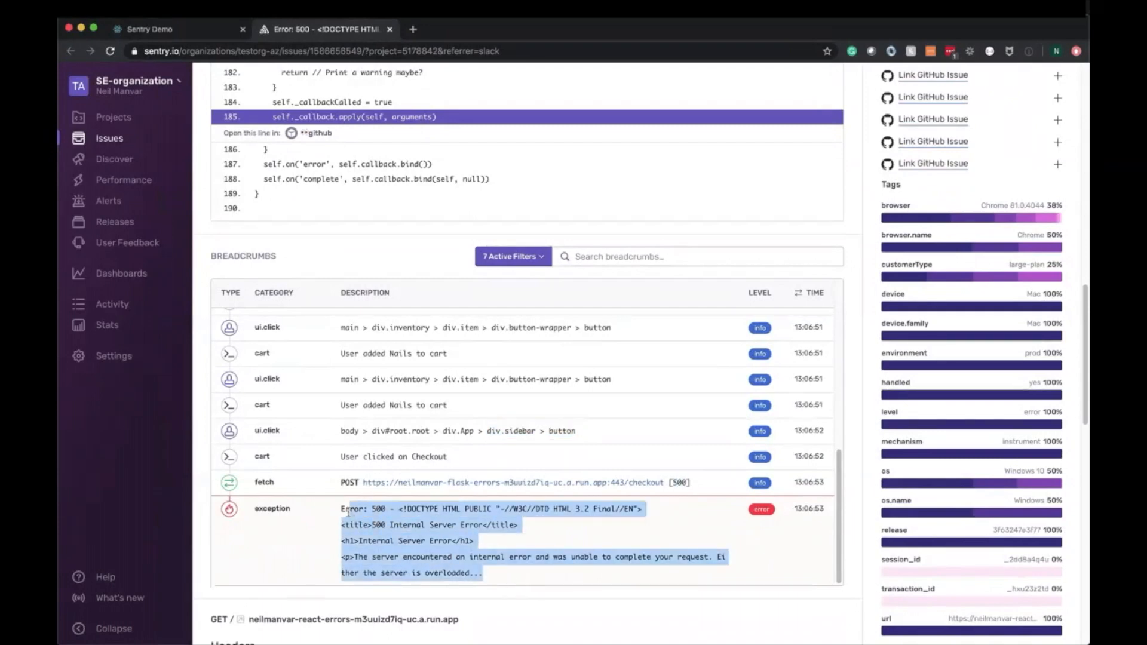
{"action": "mouse_move", "coordinate": [978, 255]}
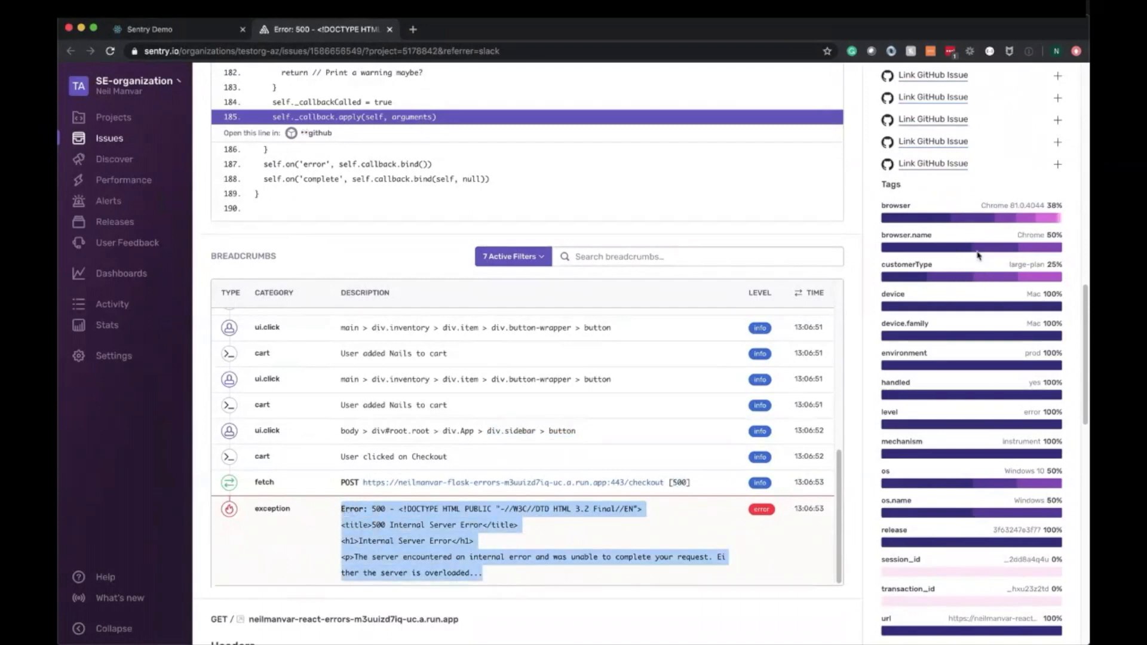
{"action": "mouse_move", "coordinate": [1009, 217]}
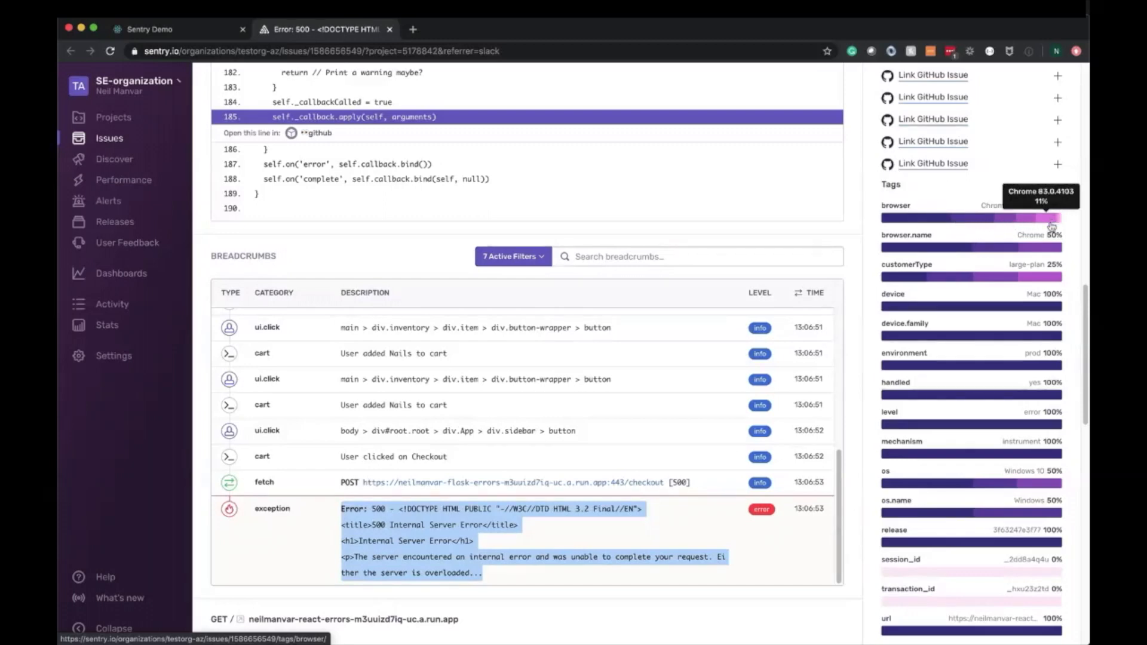
{"action": "mouse_move", "coordinate": [971, 541]}
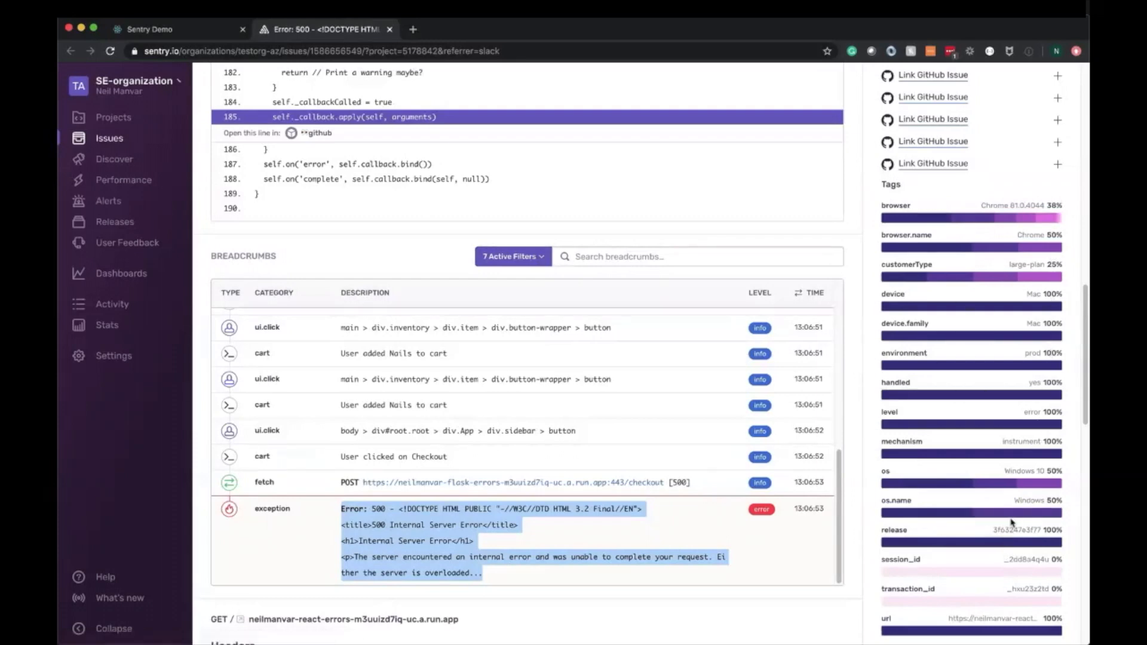
{"action": "mouse_move", "coordinate": [1015, 286]}
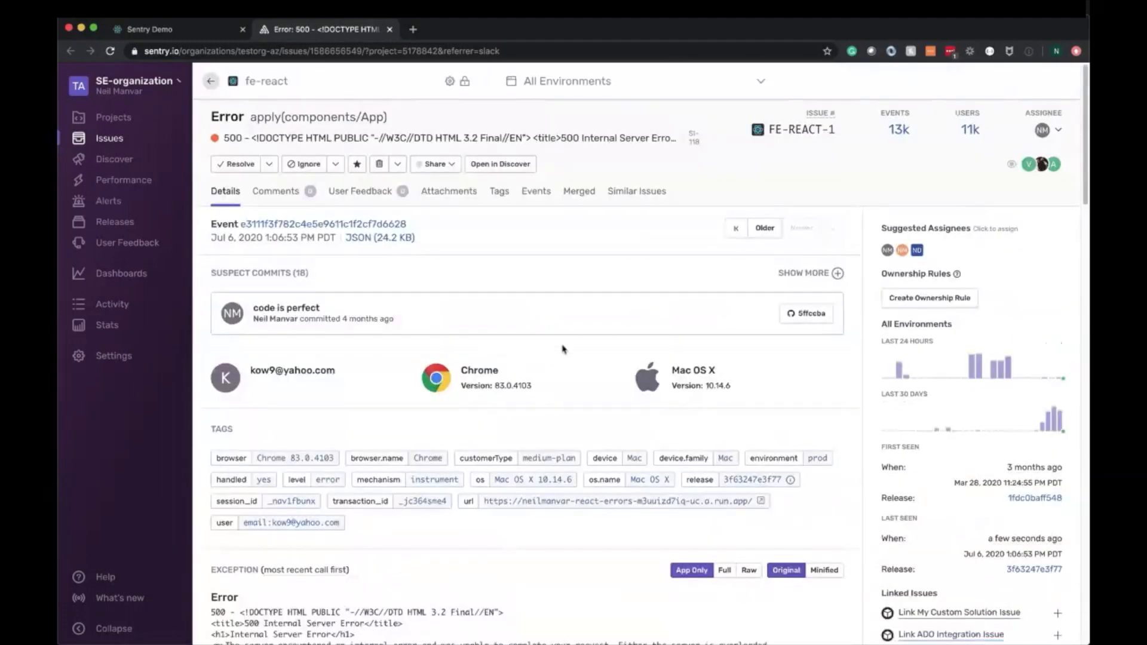
Highlight the suspect commit "code is perfect" details.
{"action": "double_click", "coordinate": [286, 307]}
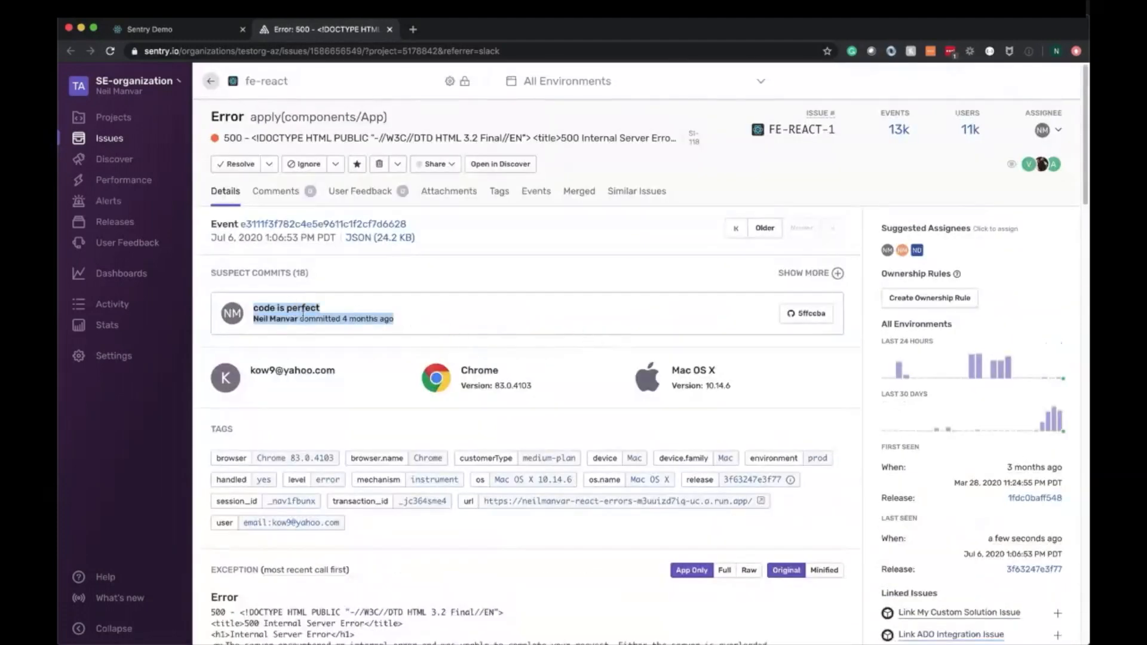